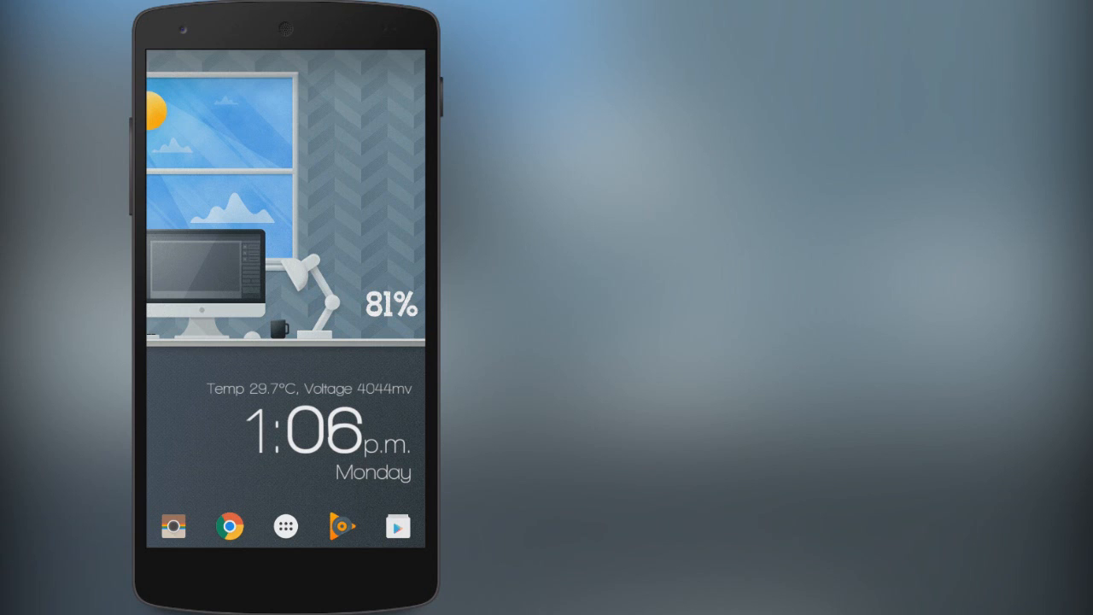
mouse_move(339, 382)
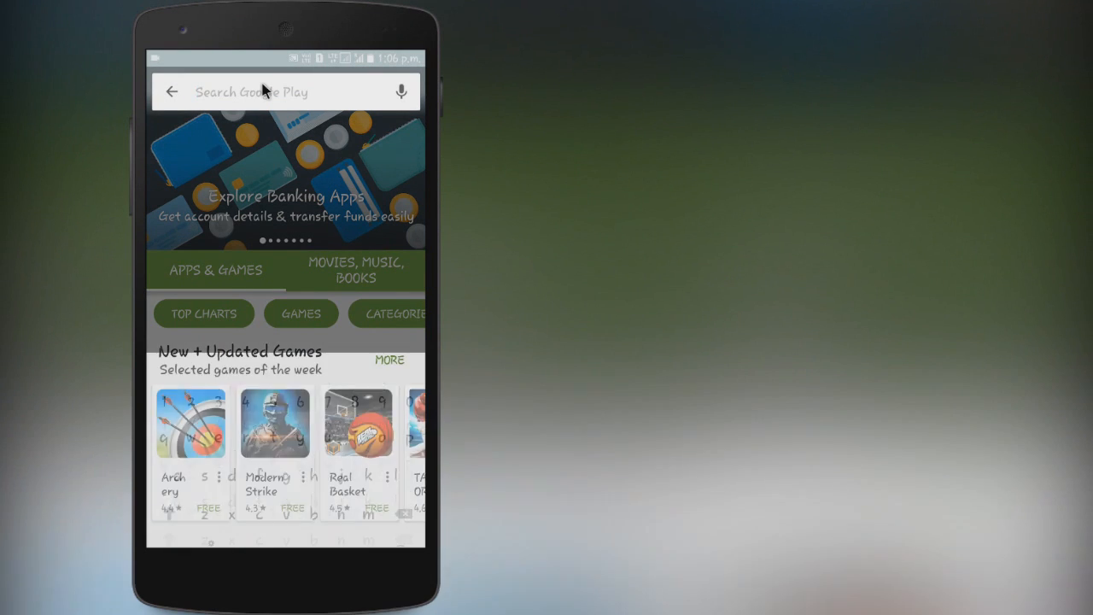
Search 'loaderdroid' and go to the Loader Droid download manager app page.
type("load")
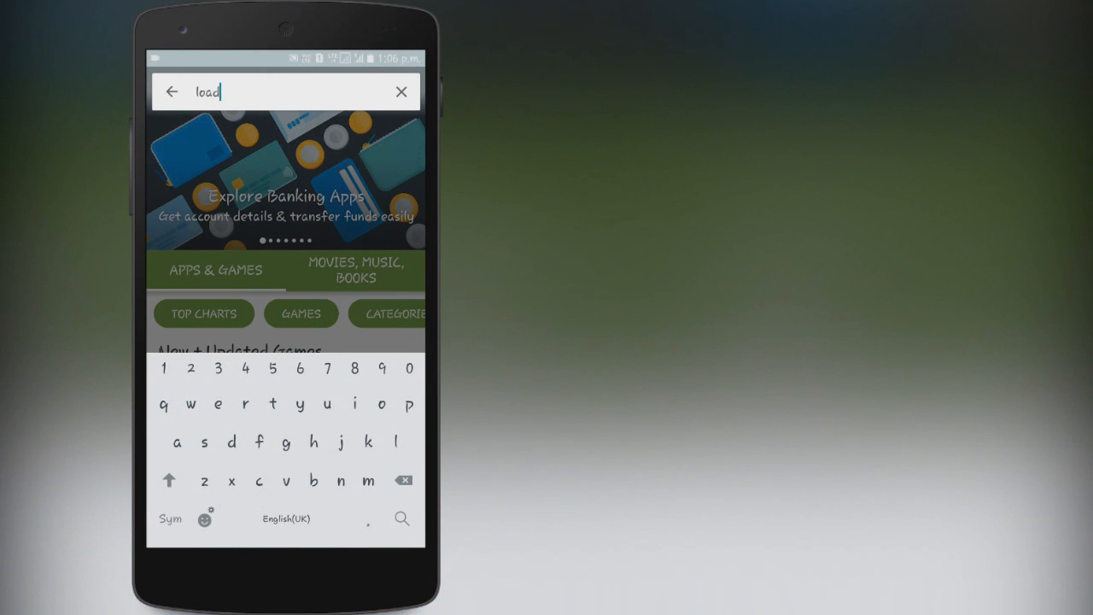
type("erdro")
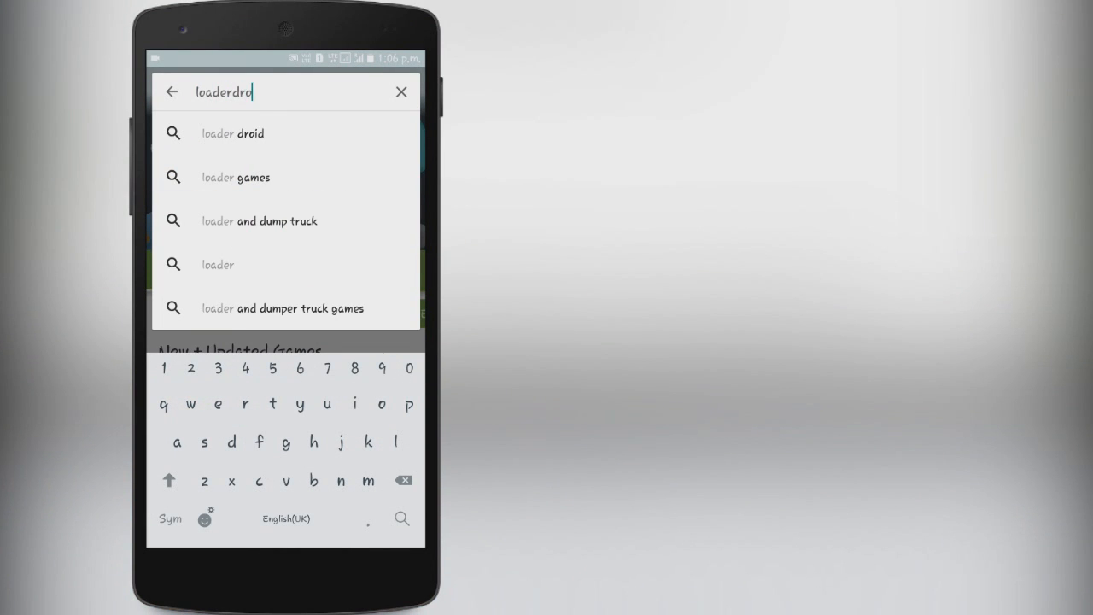
type("id")
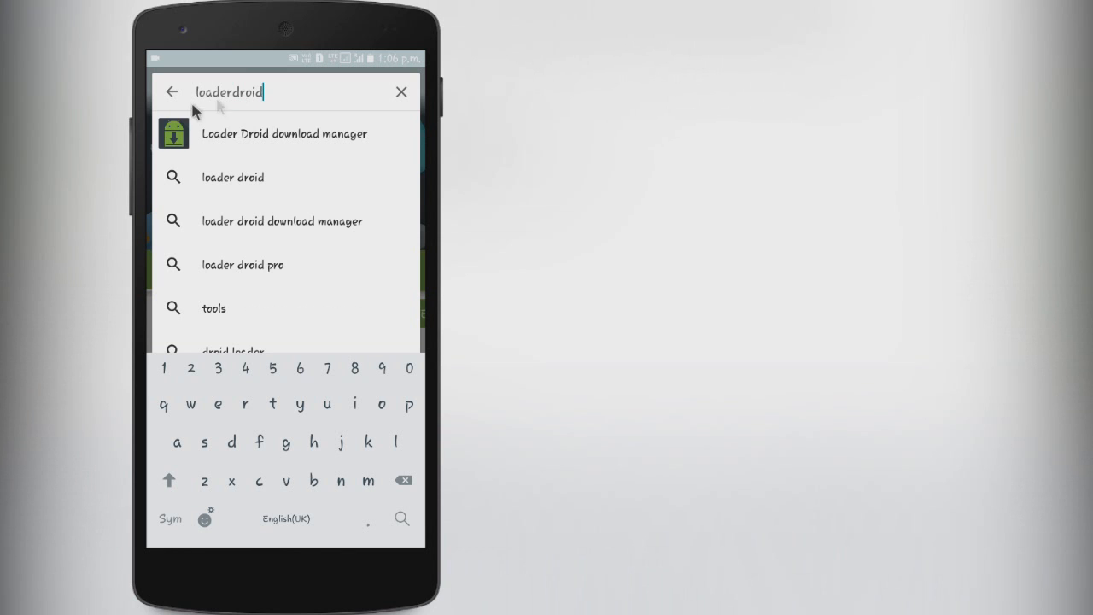
left_click(283, 133)
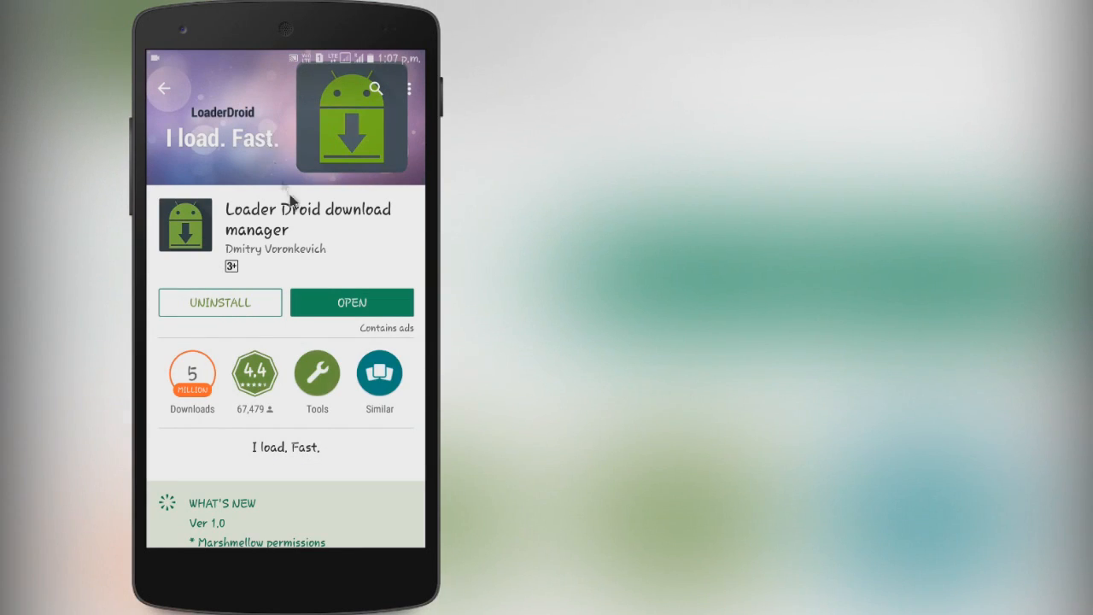
mouse_move(285, 256)
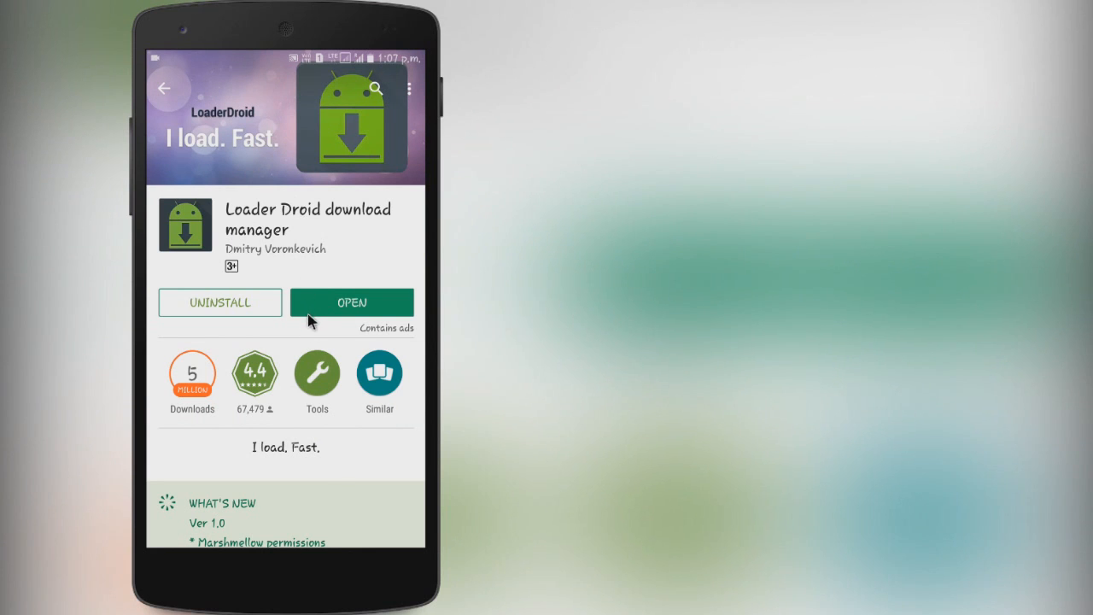
Scroll down the Loader Droid page to the 'More by Dmitry Voronkevich' section.
scroll("down", 3)
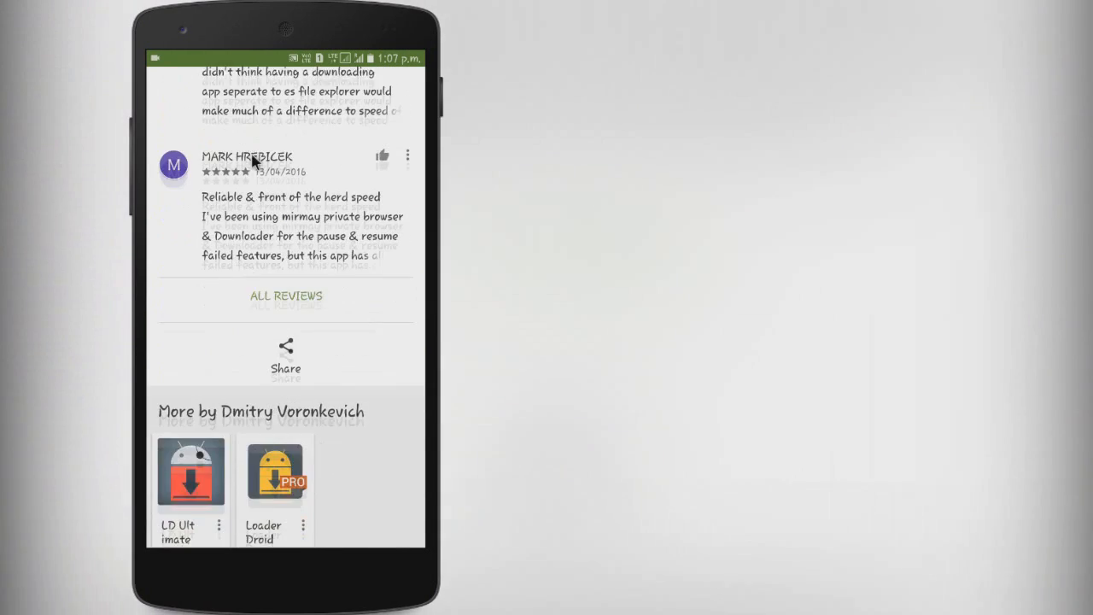
scroll("down", 3)
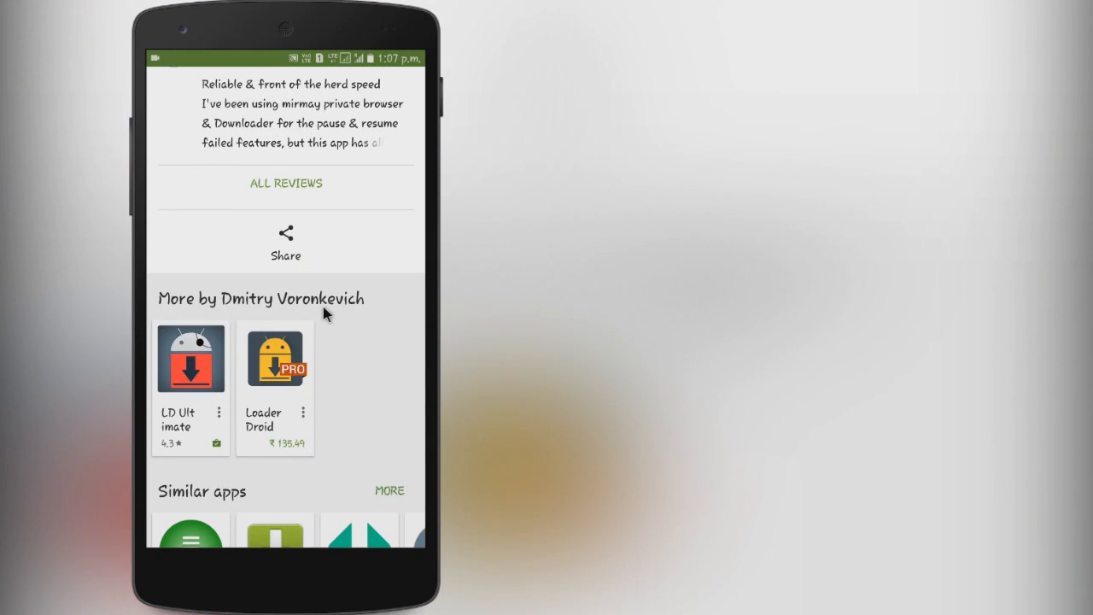
mouse_move(187, 379)
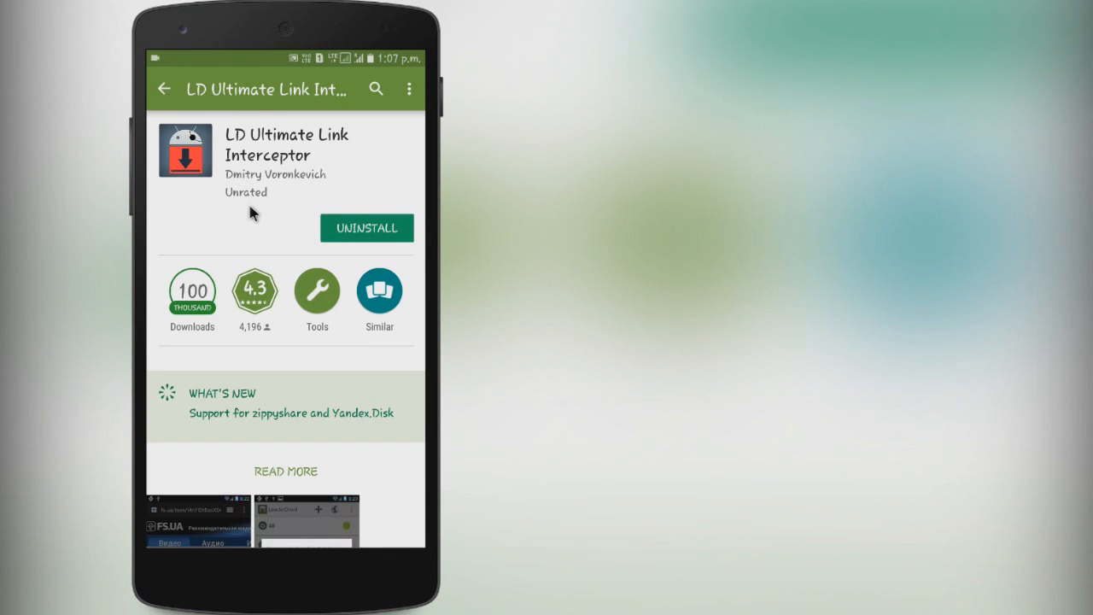
mouse_move(276, 168)
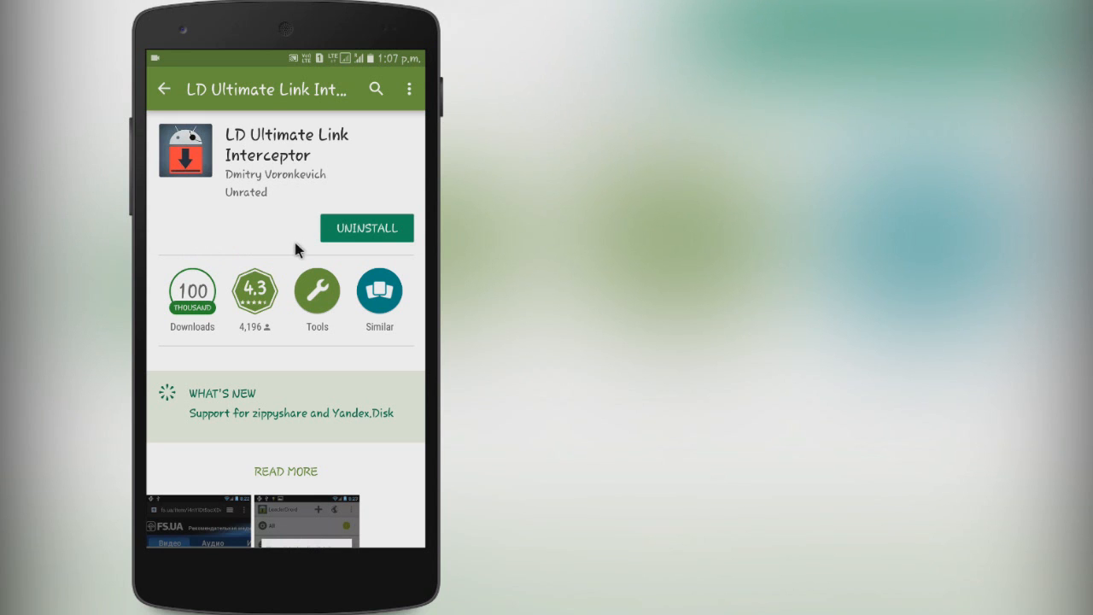
mouse_move(308, 267)
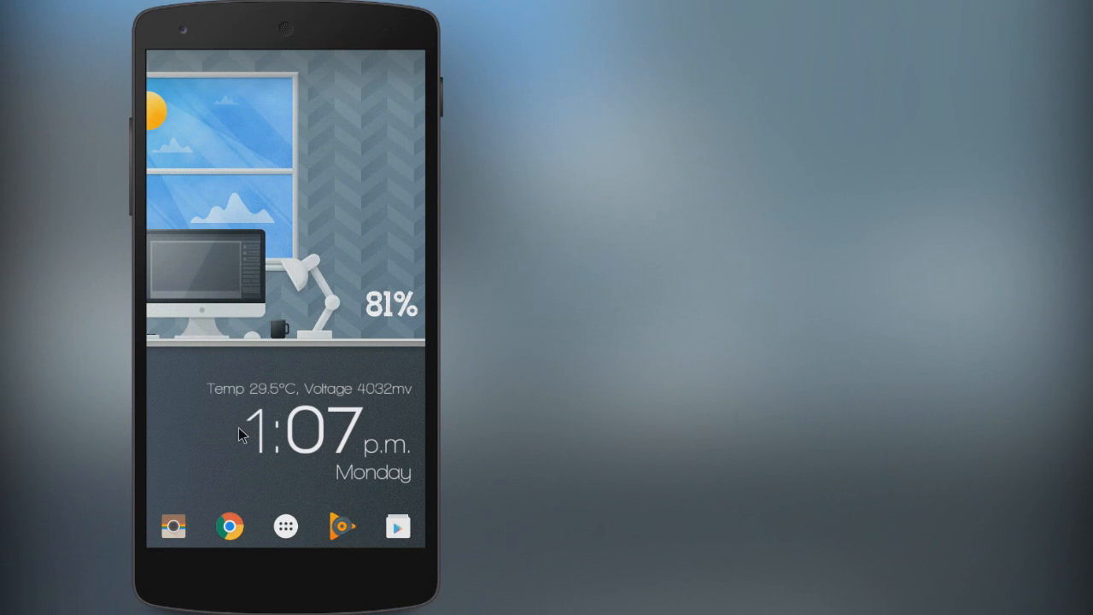
mouse_move(230, 526)
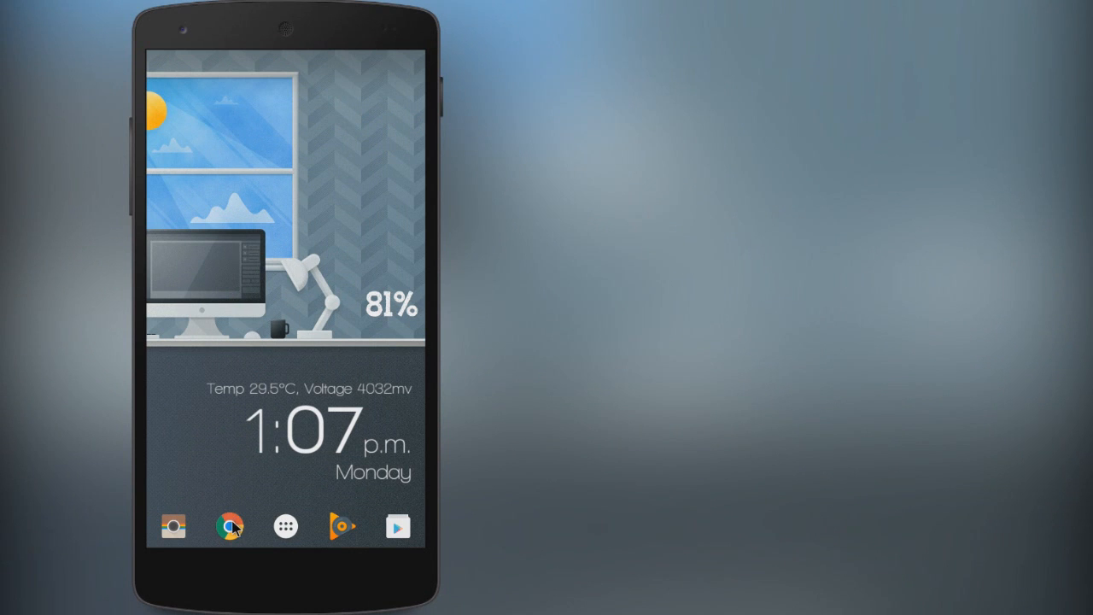
Launch Chrome from the home screen.
left_click(229, 526)
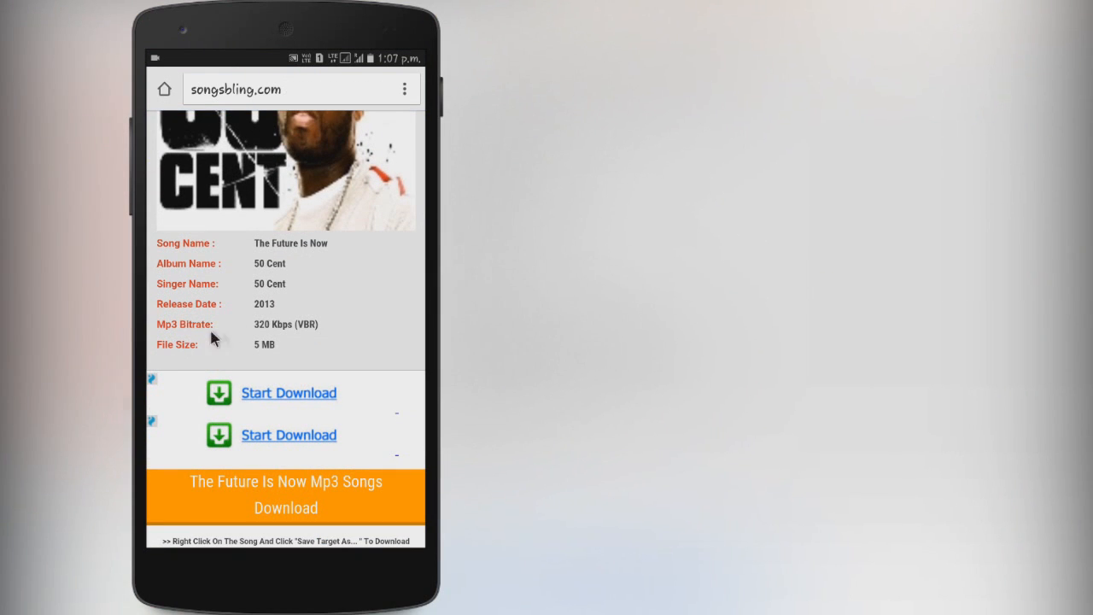
mouse_move(270, 357)
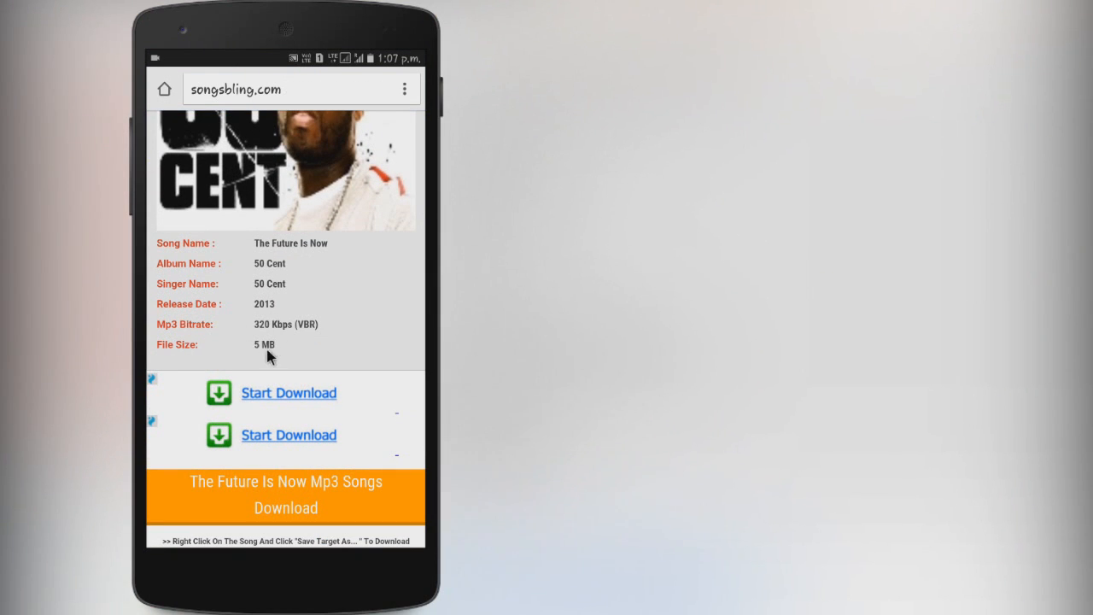
Scroll down the songsbling.com song page to the Start Download links.
scroll("down", 3)
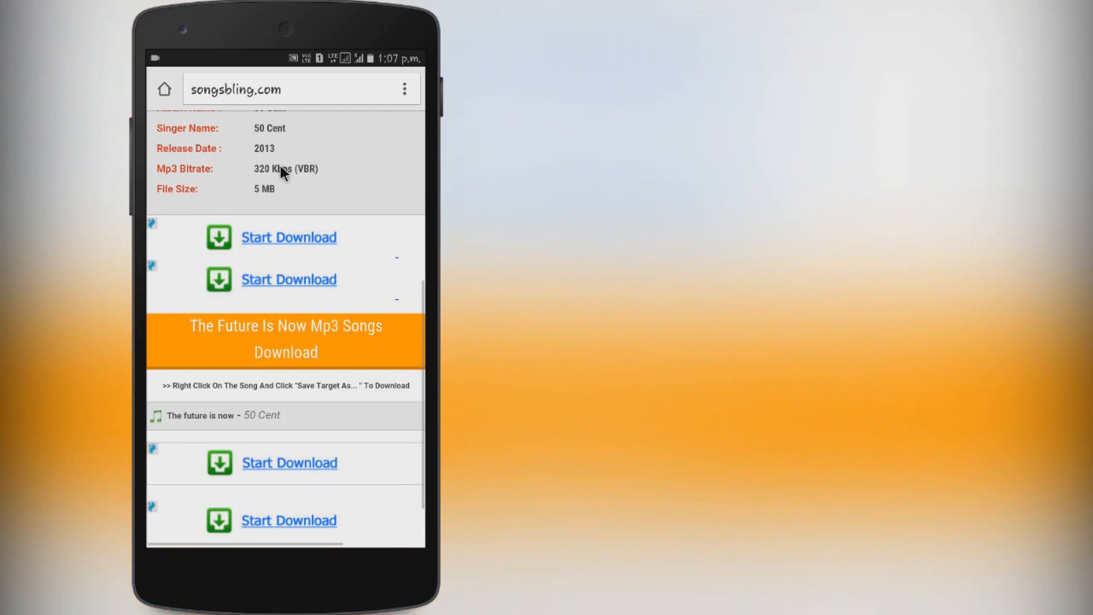
scroll("down", 3)
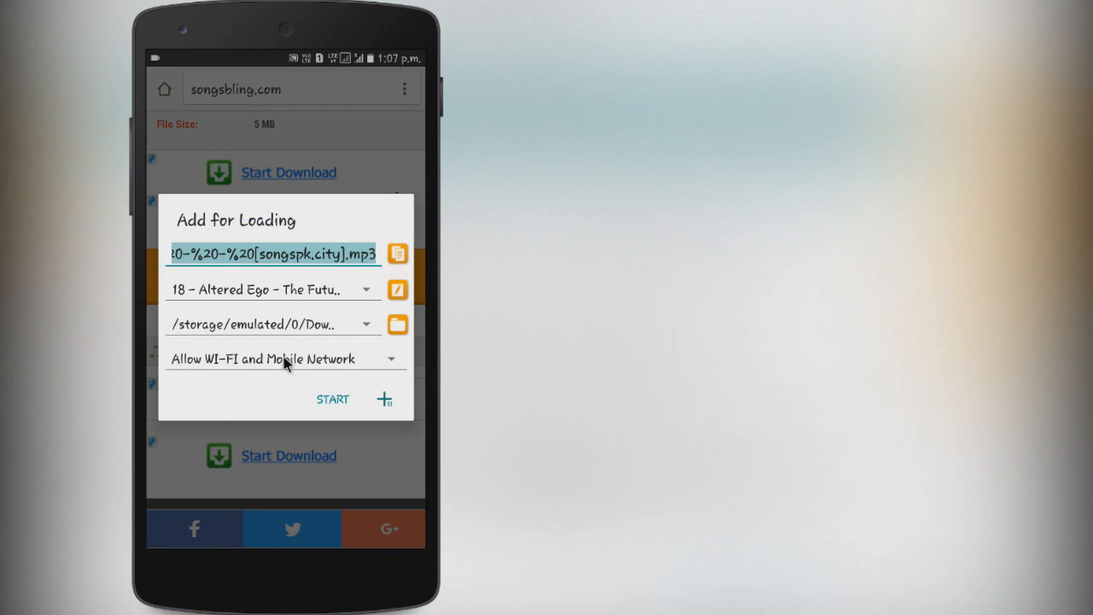
mouse_move(231, 357)
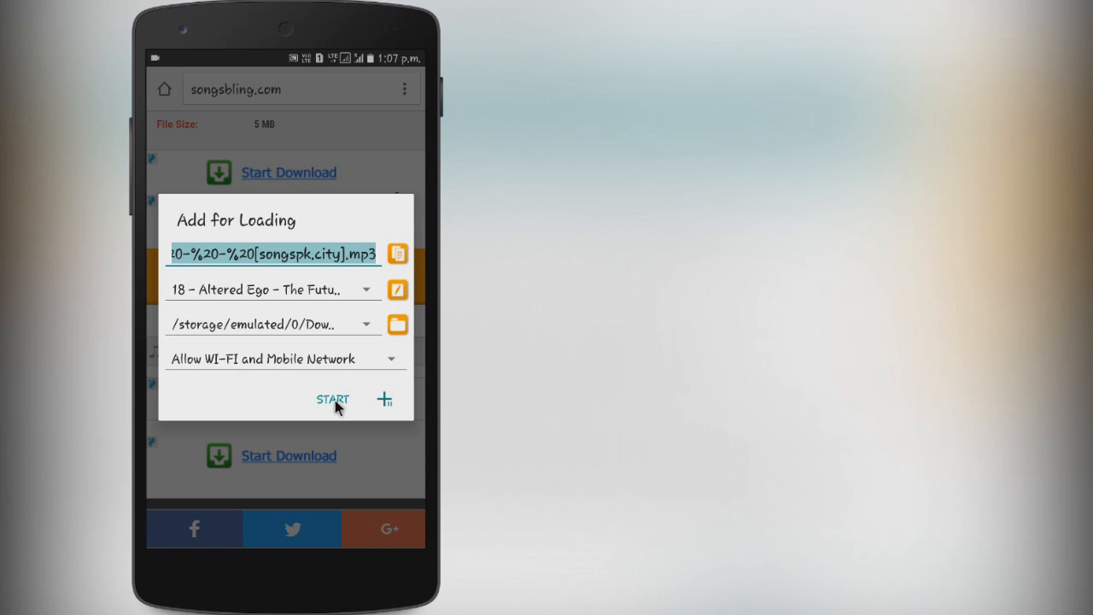
Start loading the MP3 in Loader Droid, keeping the file name and save folder.
left_click(331, 400)
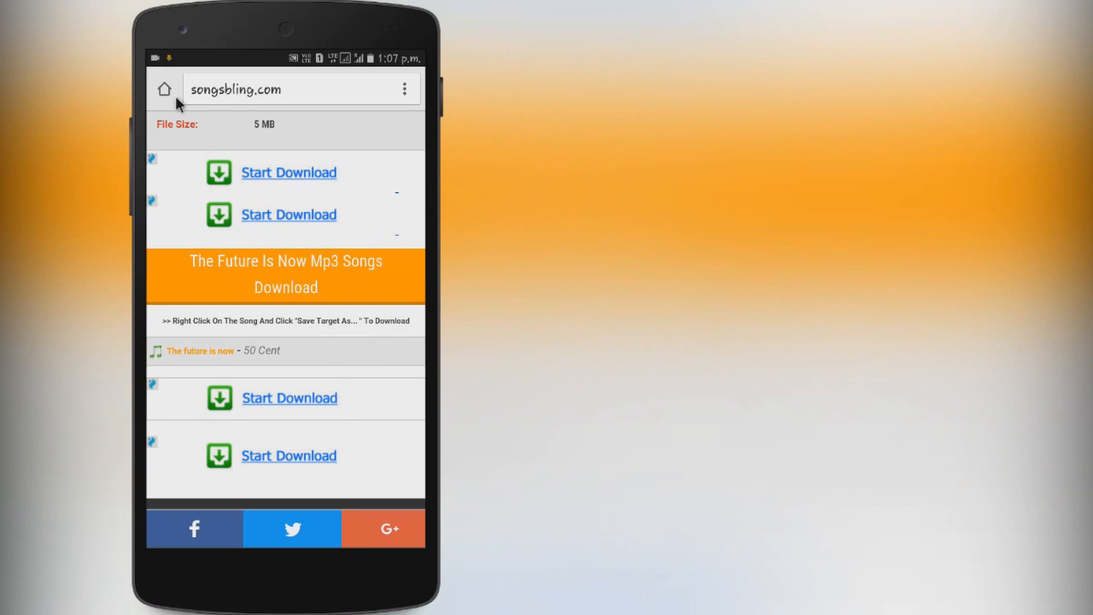